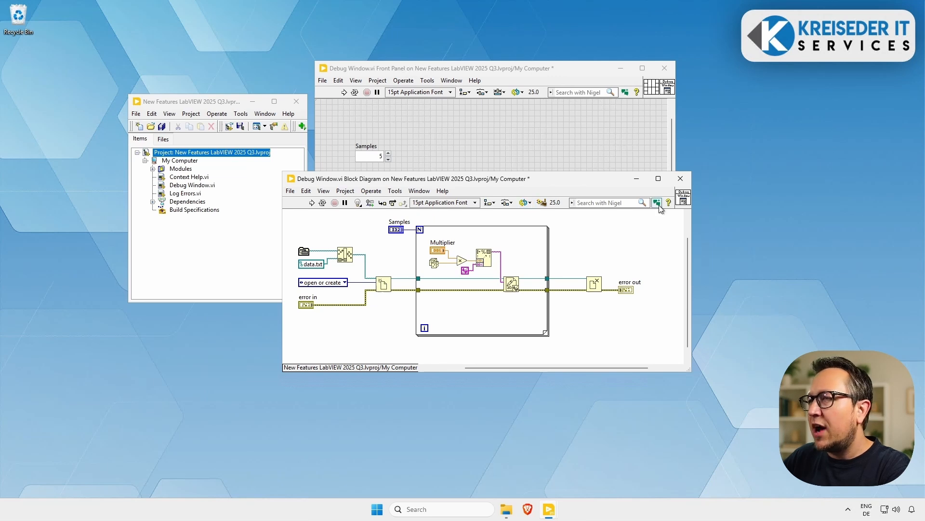
{"action": "mouse_move", "coordinate": [657, 203]}
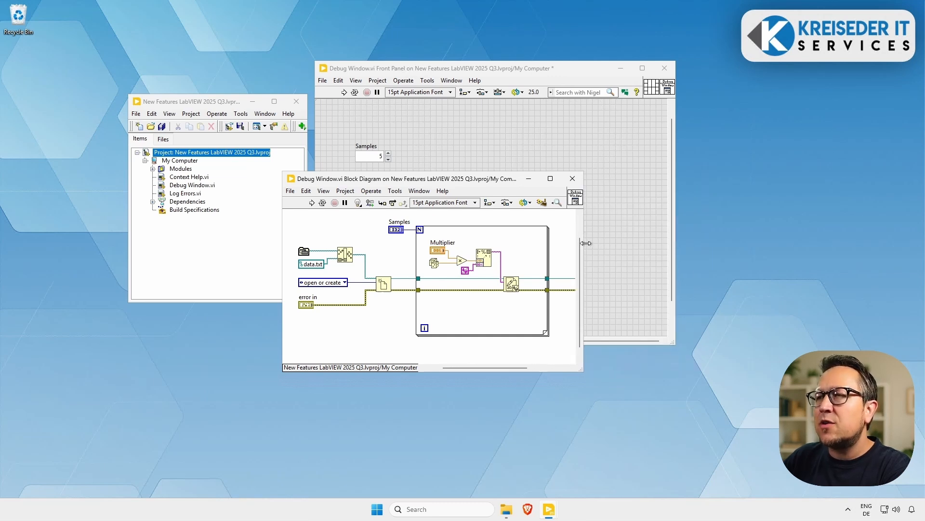
Restore the Debug Window block diagram to its wider size before chatting with Nigel.
{"action": "left_click_drag", "start_coordinate": [583, 243], "coordinate": [694, 246]}
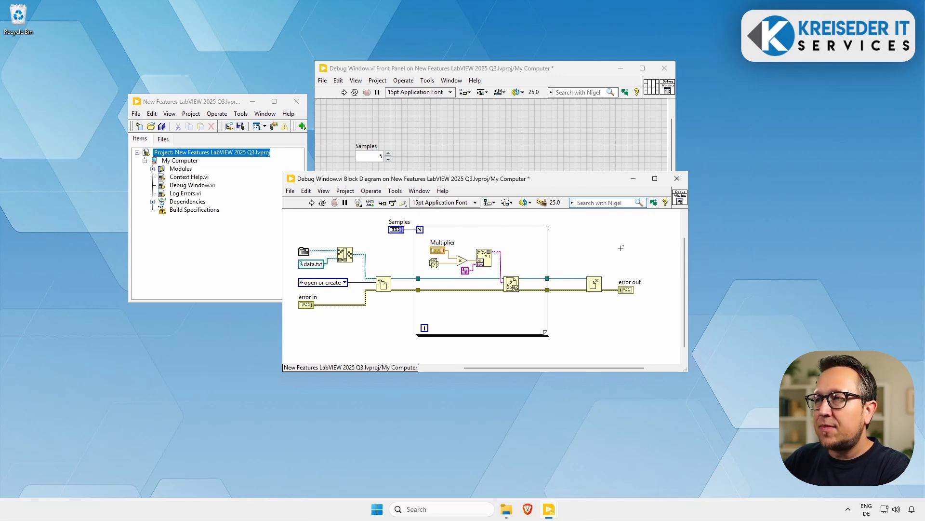
{"action": "mouse_move", "coordinate": [622, 252]}
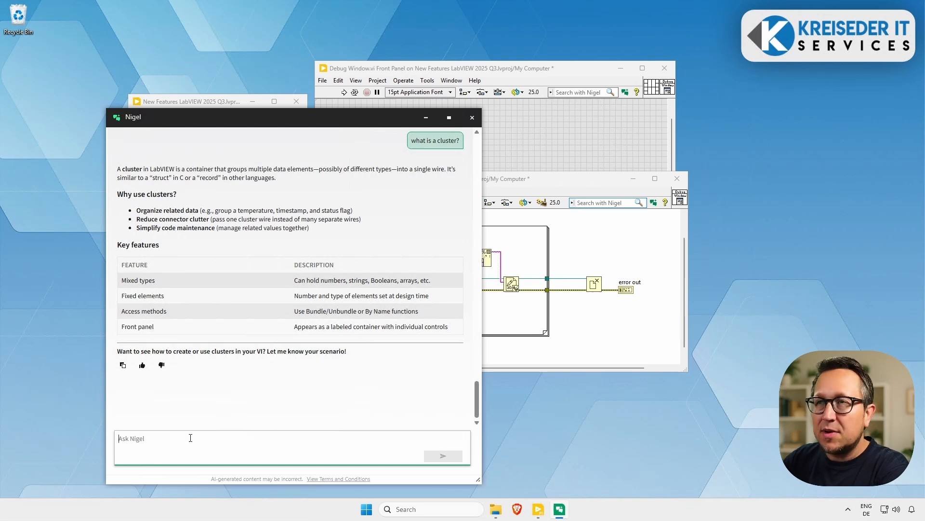
Ask Nigel 'what is a cluster' and begin typing a follow-up about reading a CSV file.
{"action": "type", "text": "what is"}
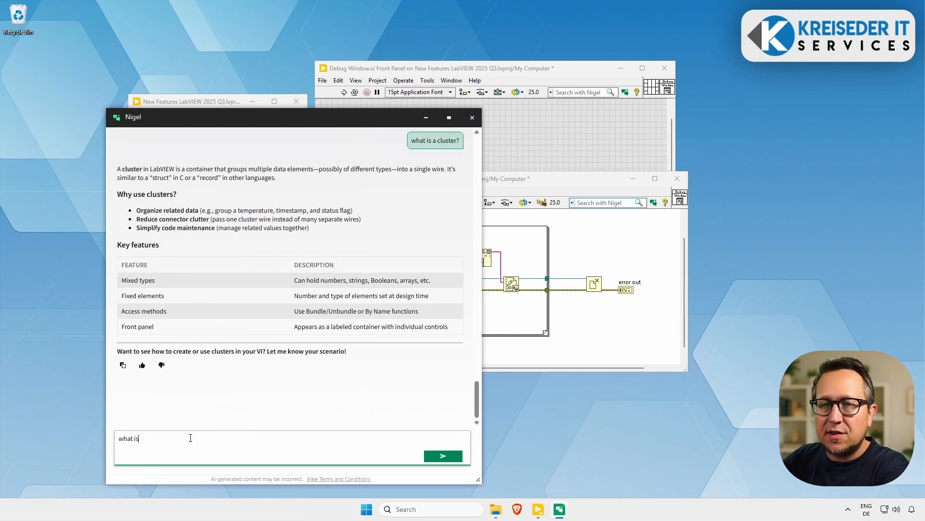
{"action": "type", "text": "a cluster"}
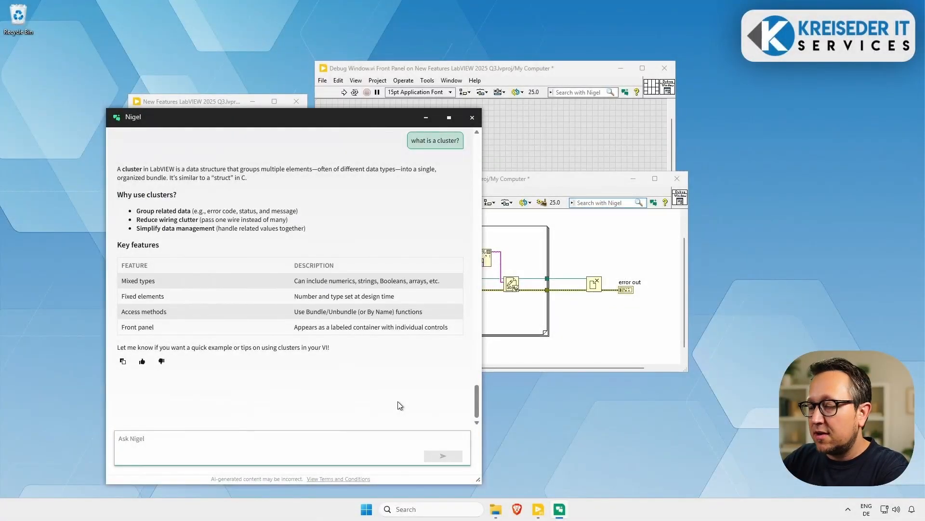
{"action": "type", "text": "how can we read a csv"}
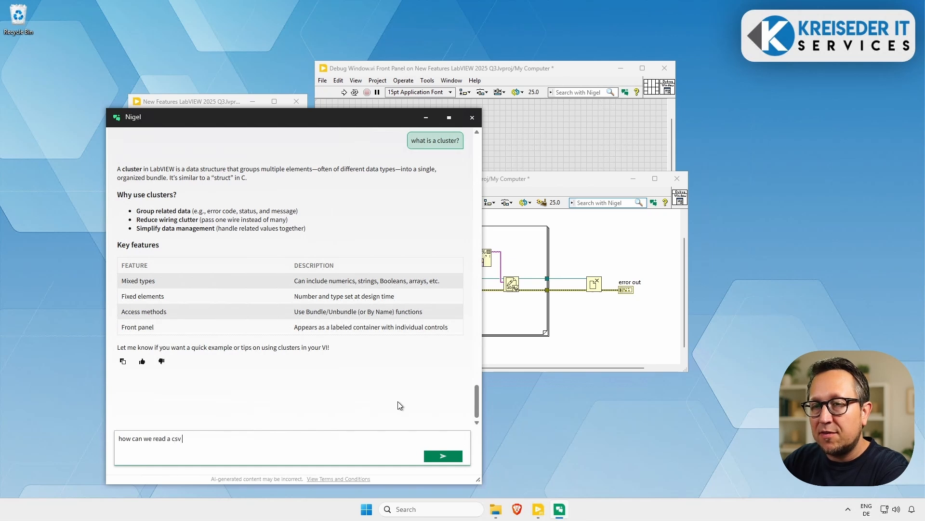
Send 'how can we read a csv file?' to Nigel and read through the Read Delimited Spreadsheet VI guidance.
{"action": "left_click", "coordinate": [443, 455]}
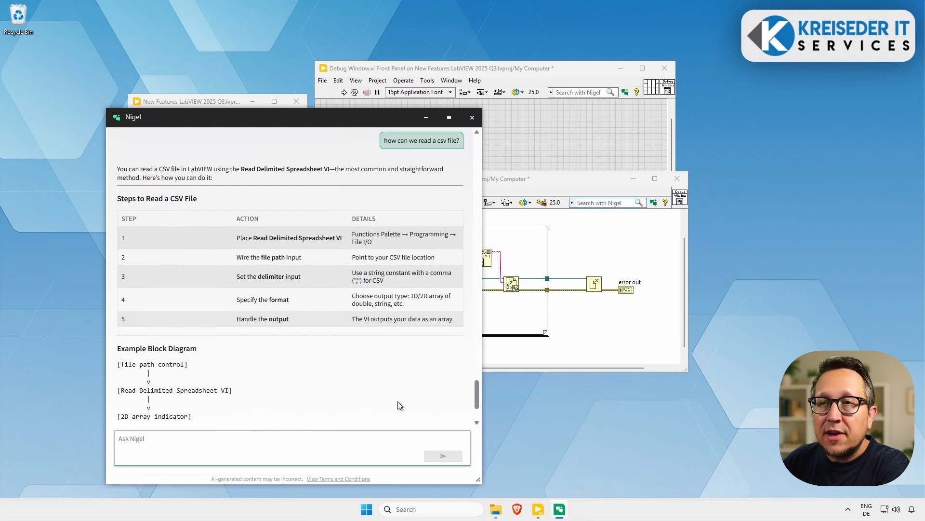
{"action": "mouse_move", "coordinate": [155, 315]}
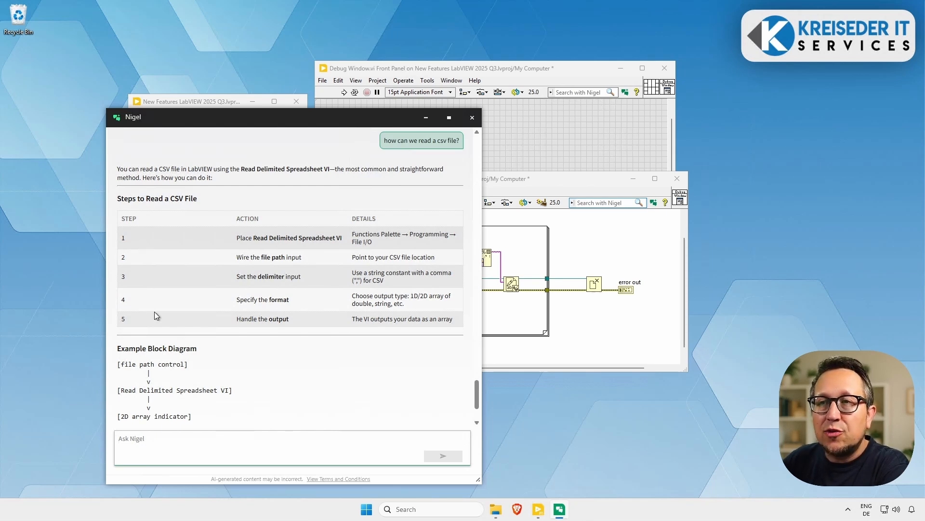
{"action": "mouse_move", "coordinate": [307, 251]}
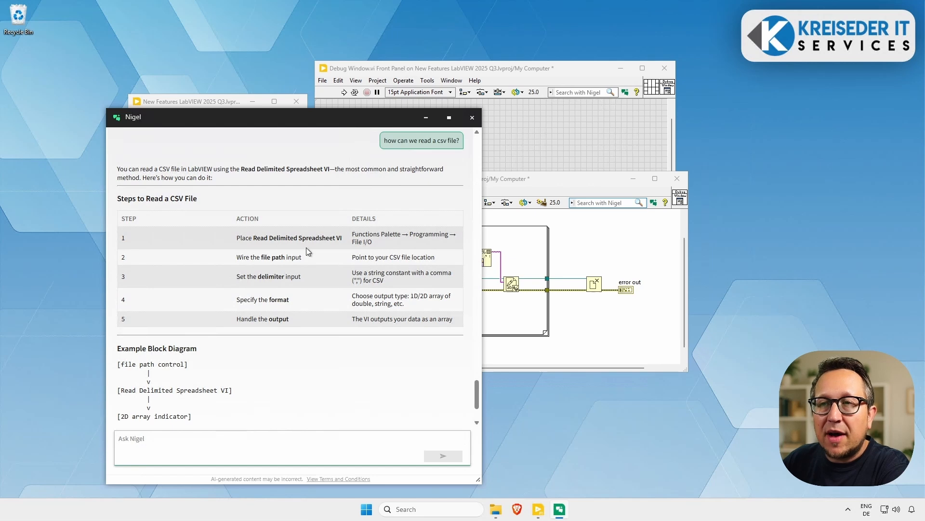
{"action": "mouse_move", "coordinate": [315, 276]}
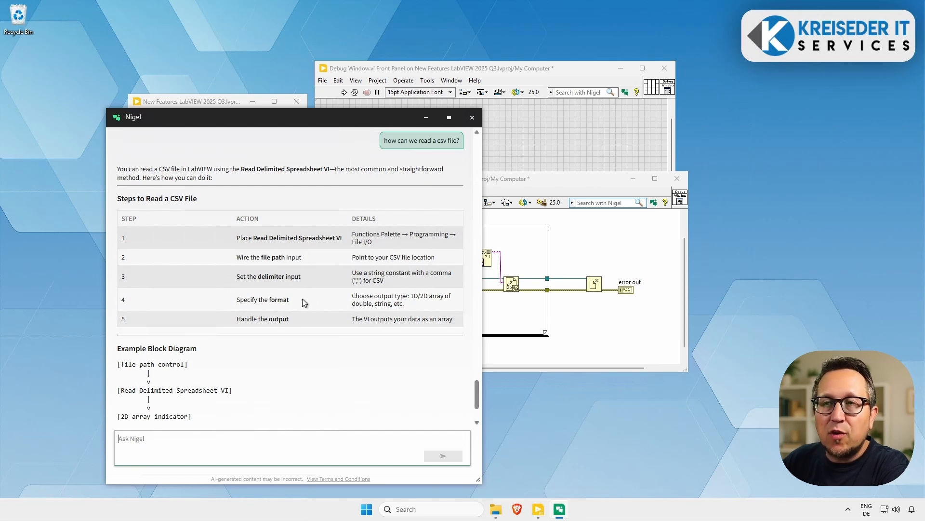
{"action": "mouse_move", "coordinate": [273, 365]}
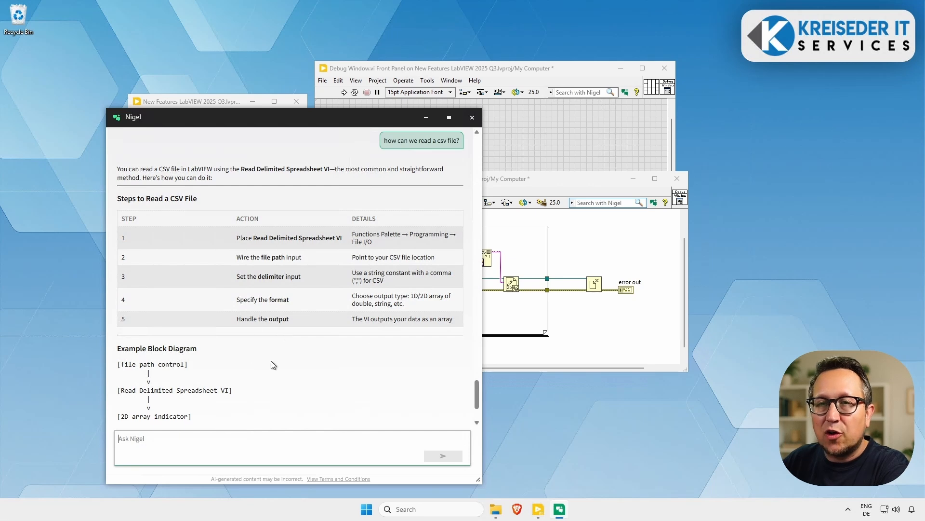
{"action": "scroll", "scroll_direction": "down", "scroll_amount": 3}
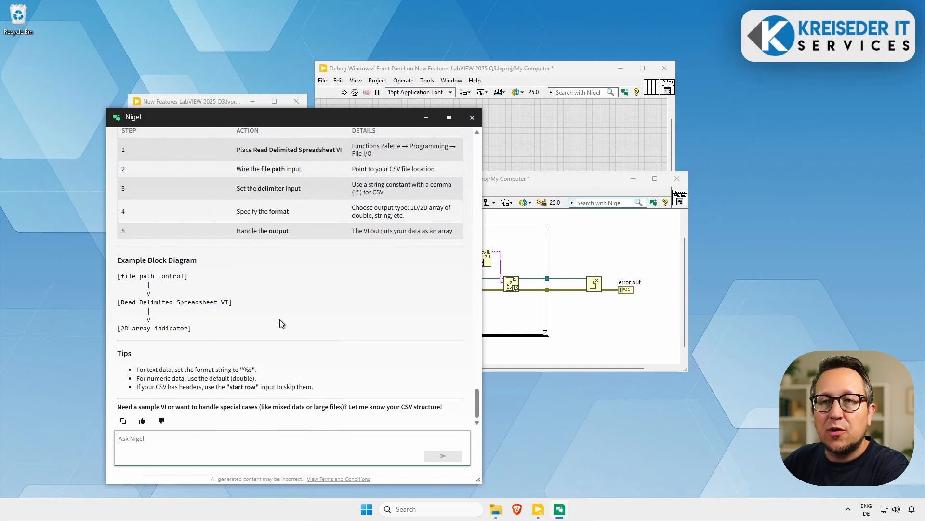
{"action": "mouse_move", "coordinate": [287, 352]}
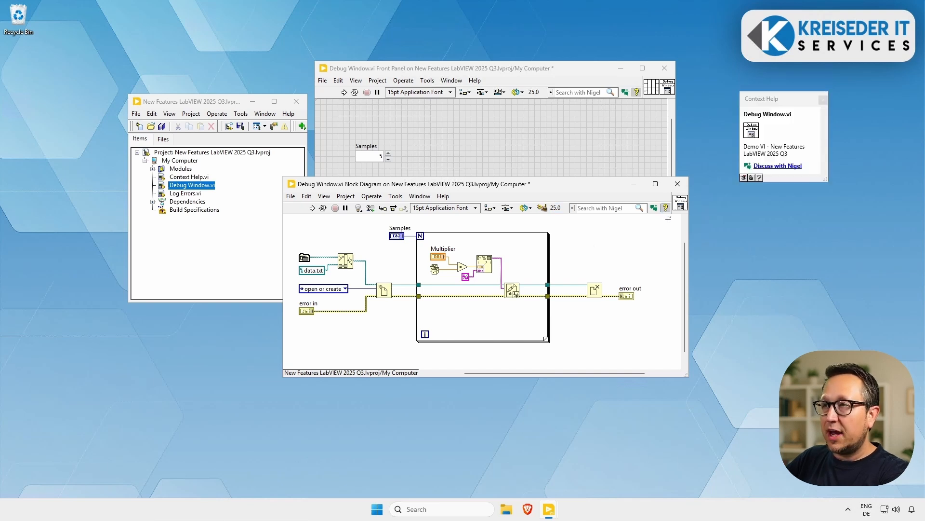
{"action": "mouse_move", "coordinate": [665, 208]}
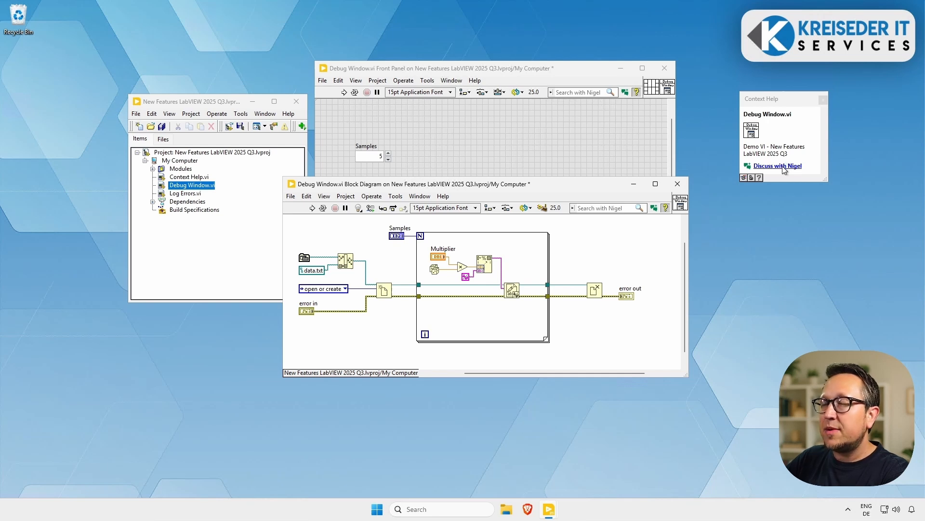
Start 'Discuss with Nigel' from Context Help so Nigel runs Describe VI on Debug Window.vi.
{"action": "left_click", "coordinate": [776, 165]}
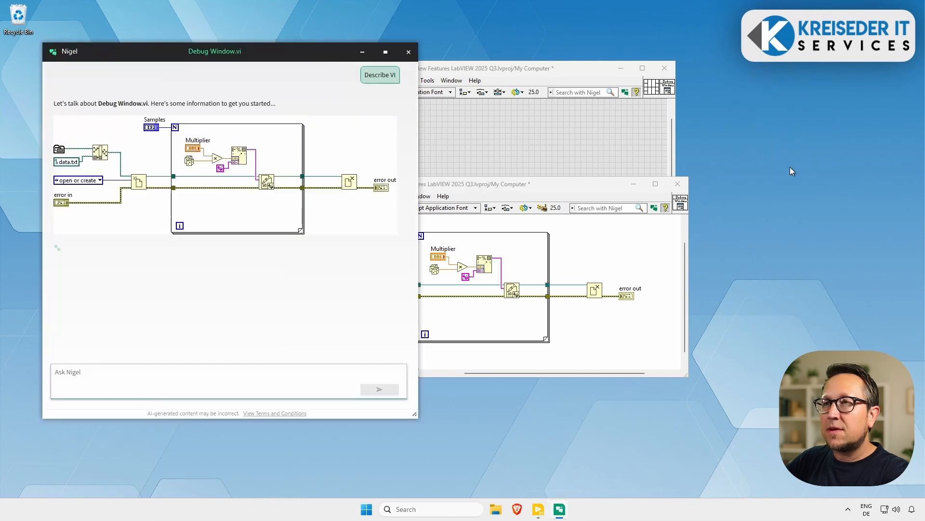
{"action": "mouse_move", "coordinate": [172, 217]}
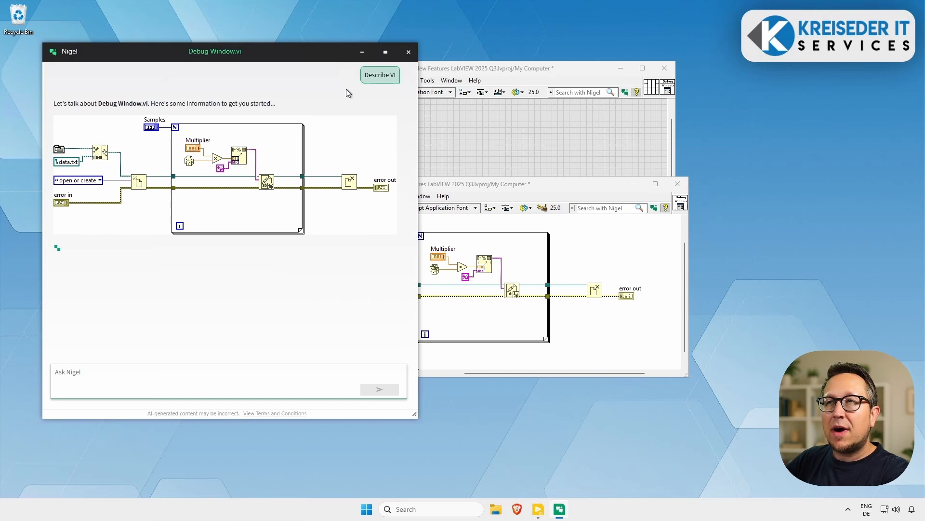
{"action": "left_click", "coordinate": [379, 75]}
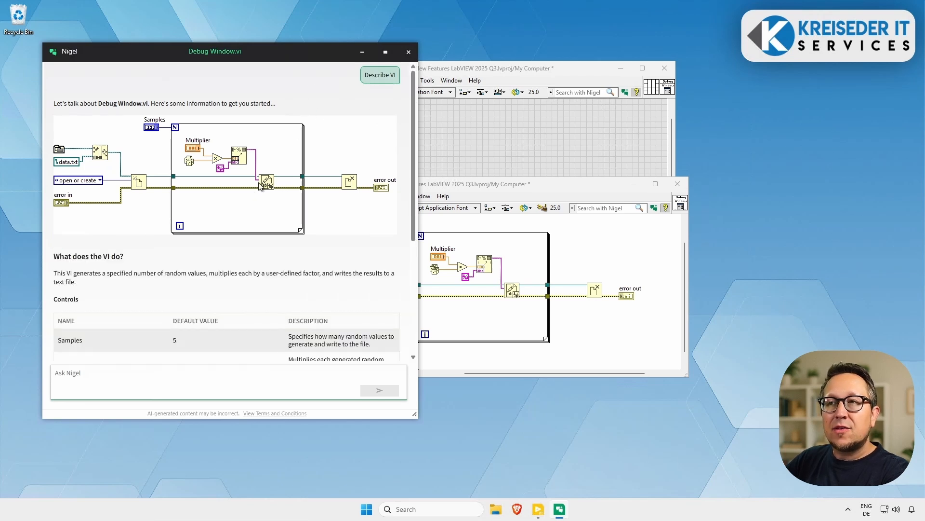
{"action": "mouse_move", "coordinate": [287, 247]}
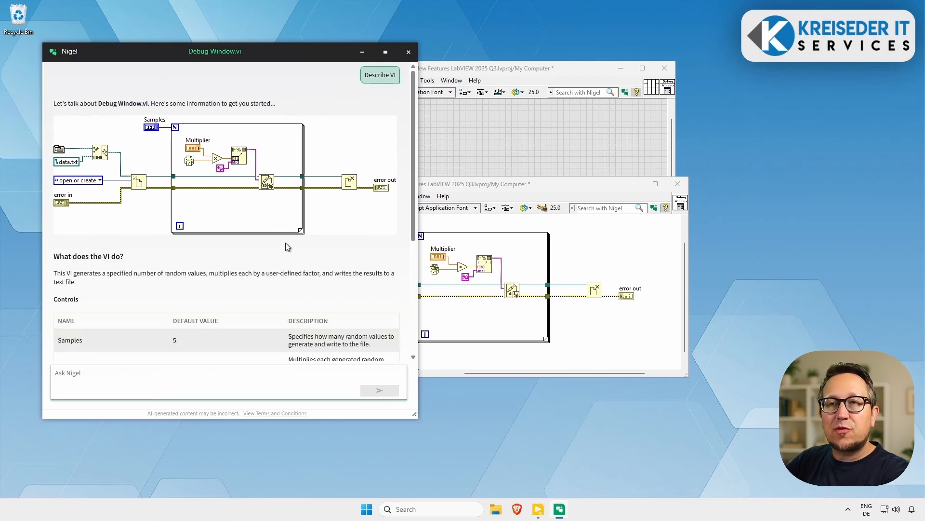
{"action": "mouse_move", "coordinate": [105, 288]}
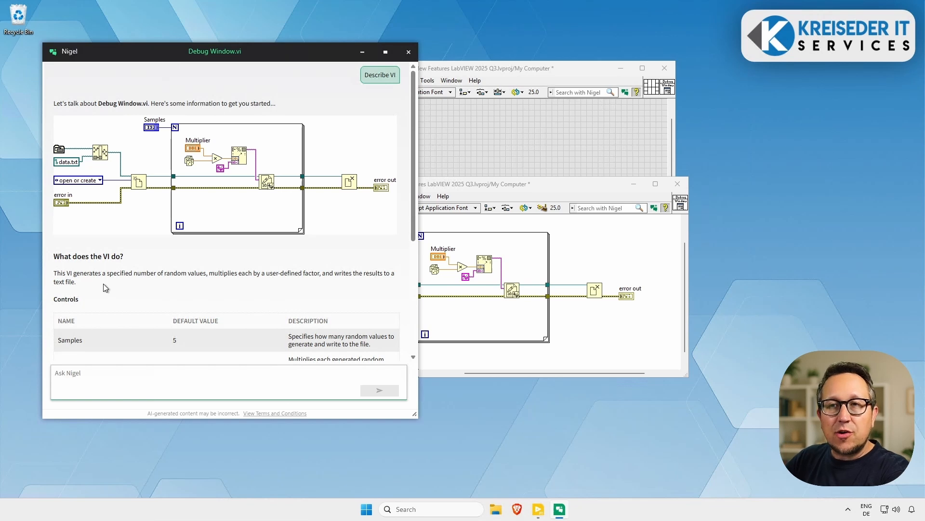
{"action": "double_click", "coordinate": [216, 272]}
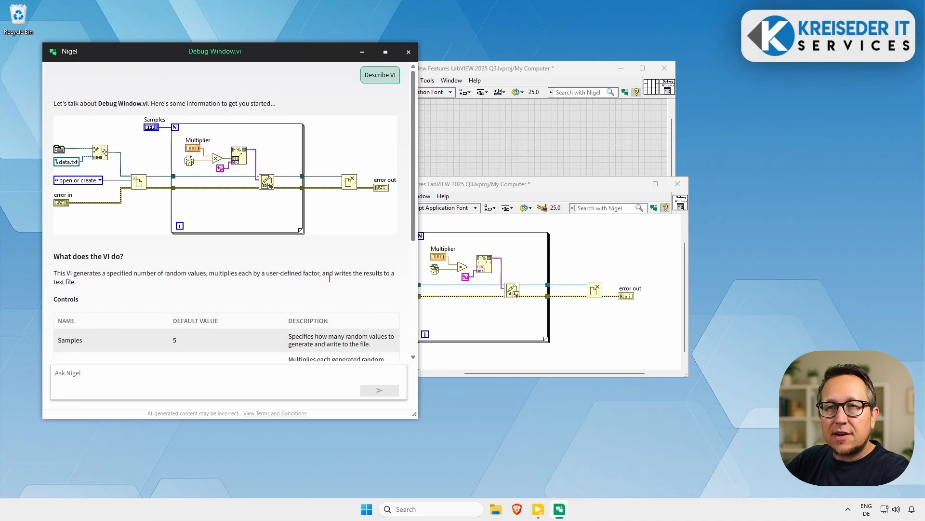
{"action": "mouse_move", "coordinate": [262, 261]}
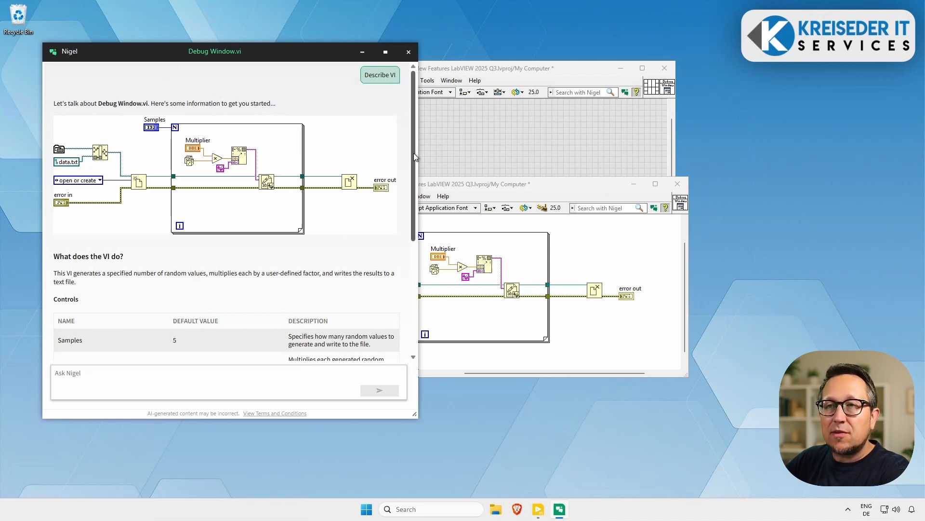
Read down Nigel's description to the Controls, Indicators and 'How does the VI work' sections.
{"action": "scroll", "scroll_direction": "down", "scroll_amount": 3}
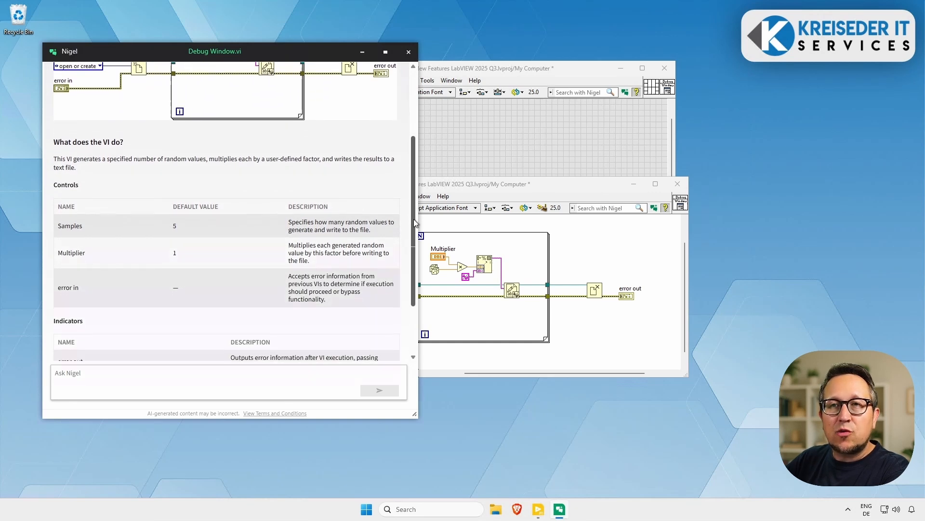
{"action": "scroll", "scroll_direction": "down", "scroll_amount": 3}
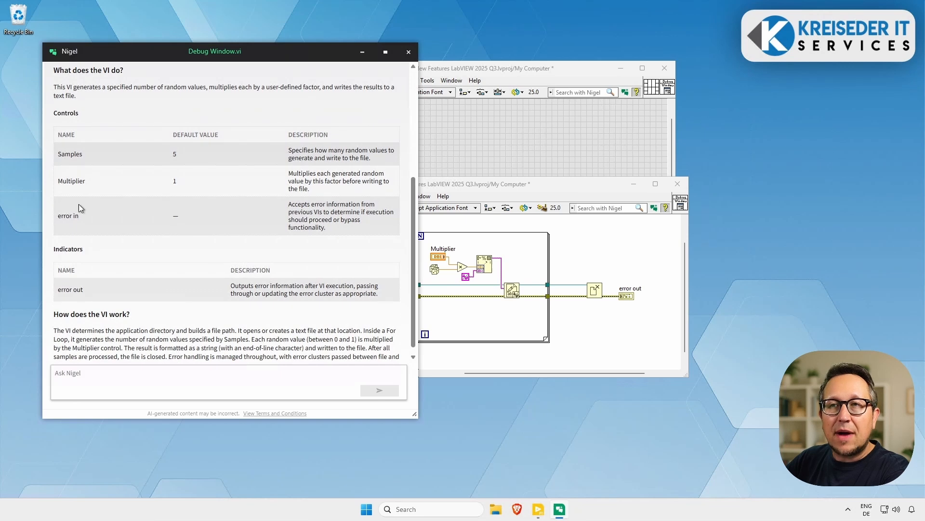
{"action": "mouse_move", "coordinate": [126, 195]}
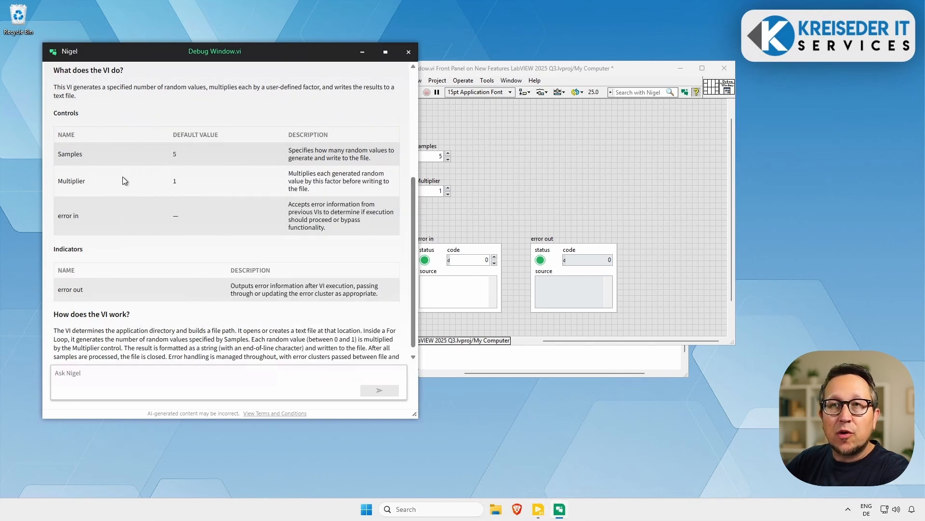
{"action": "scroll", "scroll_direction": "down", "scroll_amount": 3}
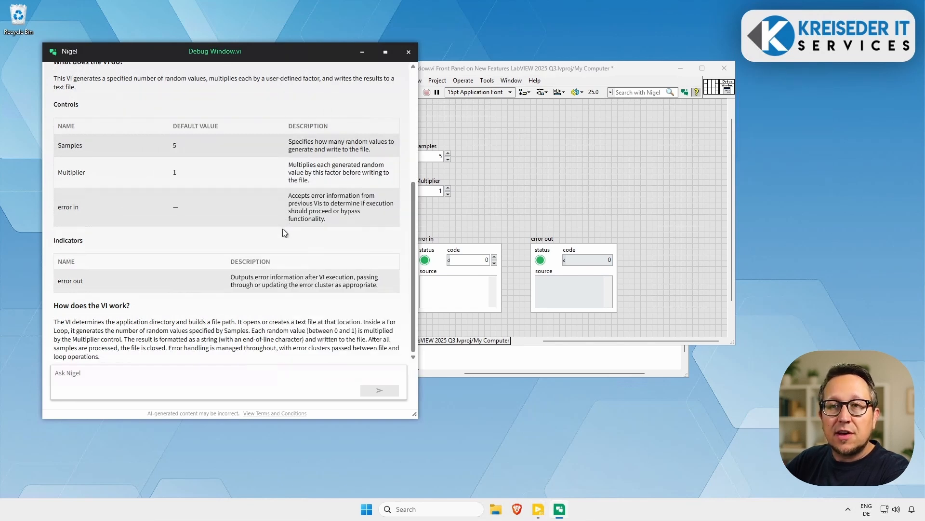